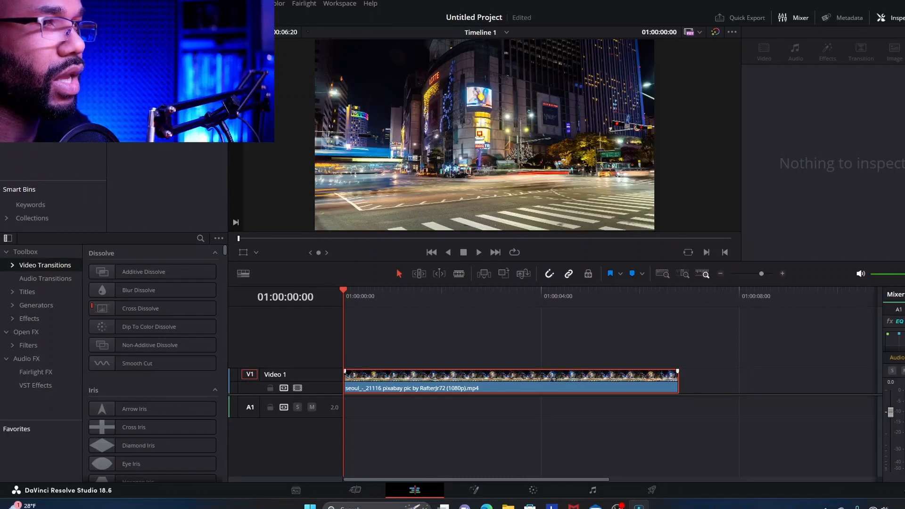
Place the playhead at 01:00:01:21 inside the Seoul night-street clip.
left_click(508, 379)
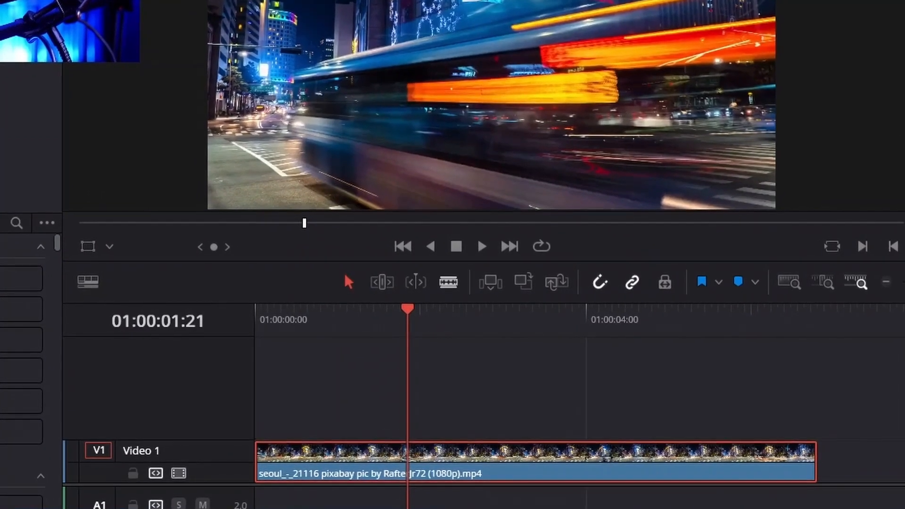
Blade a one-frame piece at the playhead and move the remaining footage later, leaving a gap.
left_click(449, 281)
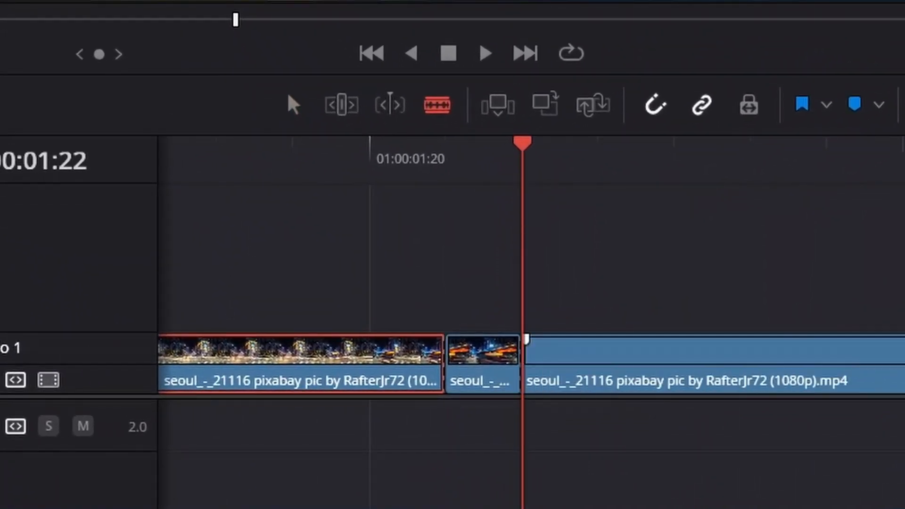
left_click(293, 104)
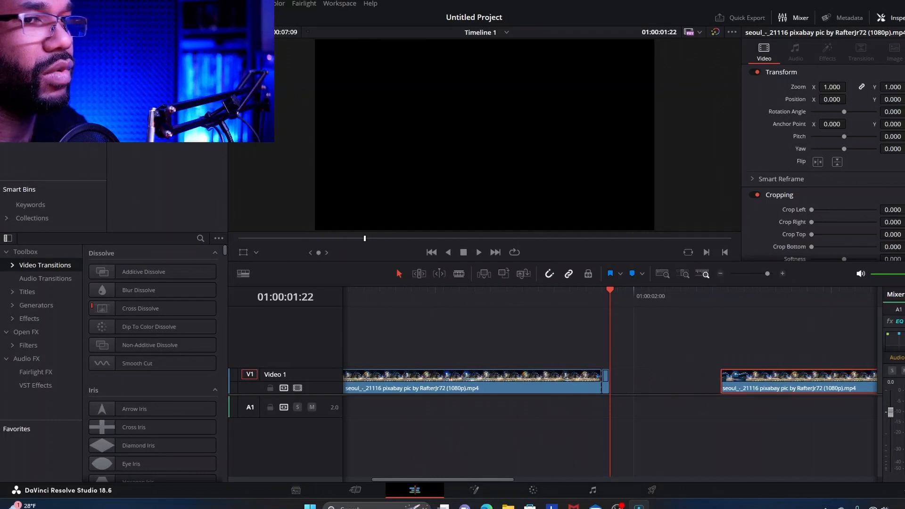
mouse_move(721, 273)
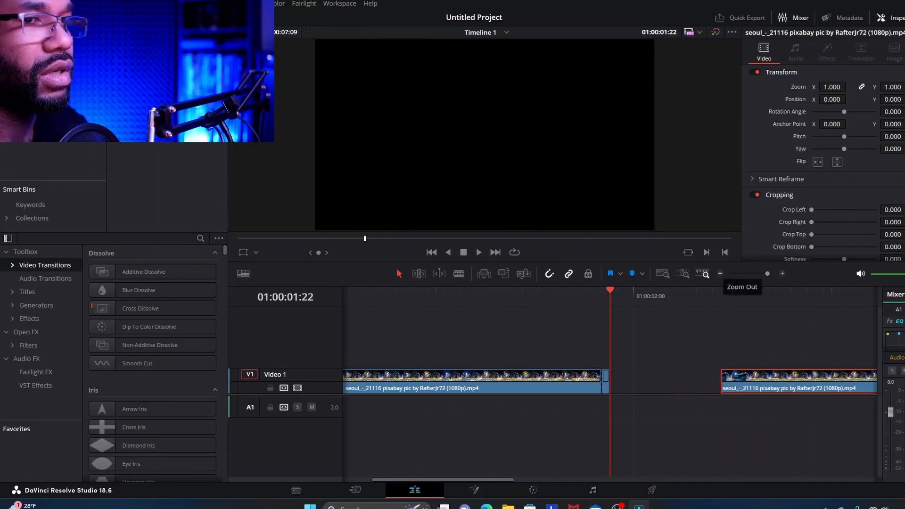
Set the one-frame Seoul piece to Freeze Frame via Change Clip Speed and apply it.
left_click(720, 273)
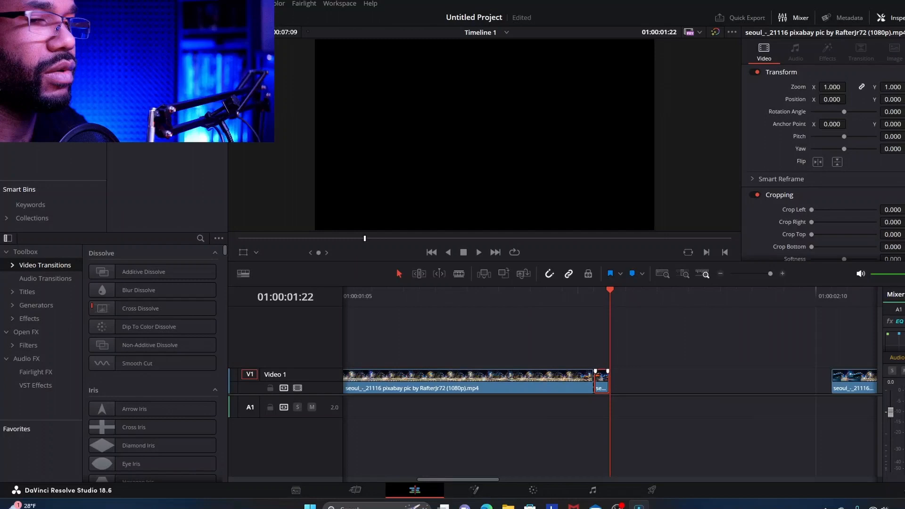
right_click(468, 382)
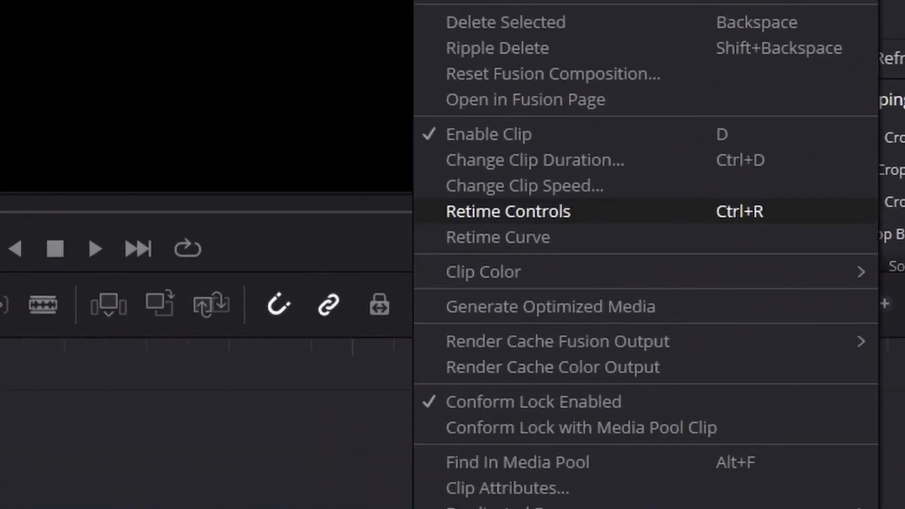
left_click(522, 186)
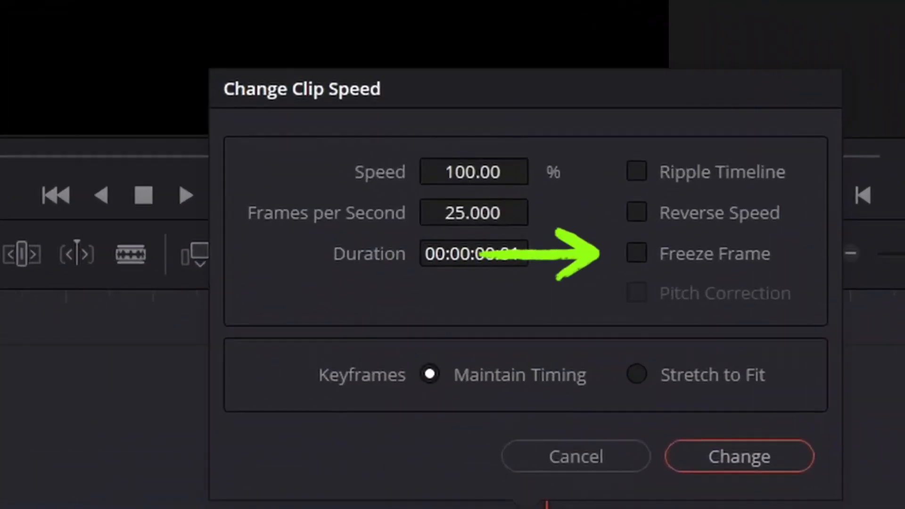
left_click(636, 254)
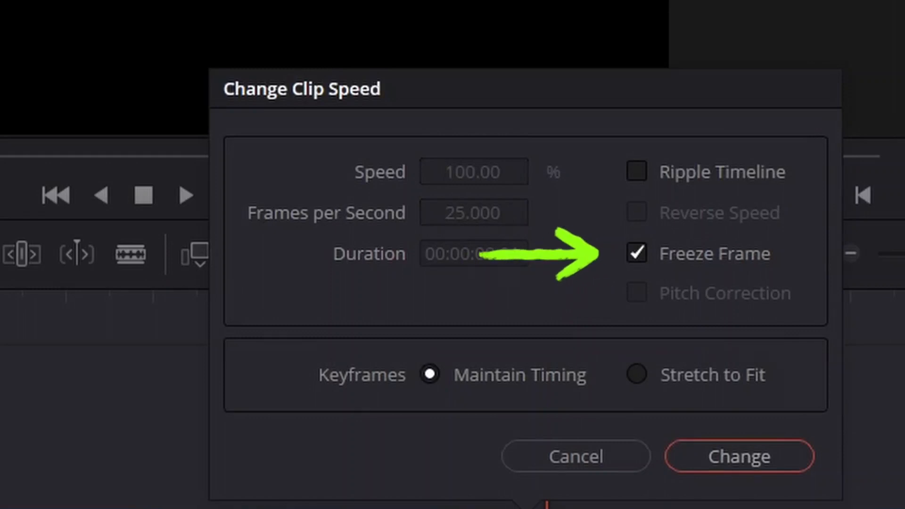
left_click(739, 456)
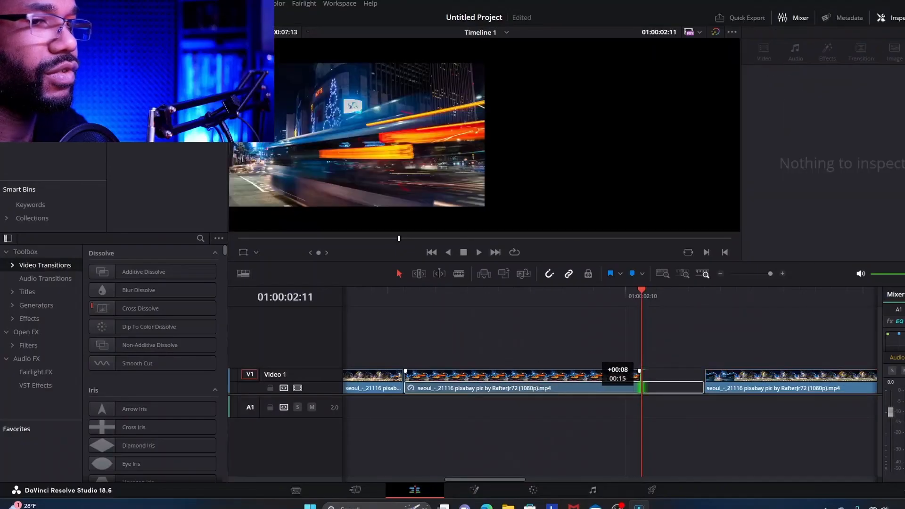
Lengthen the freeze frame to a few seconds and butt the remaining clip against it.
left_click(520, 388)
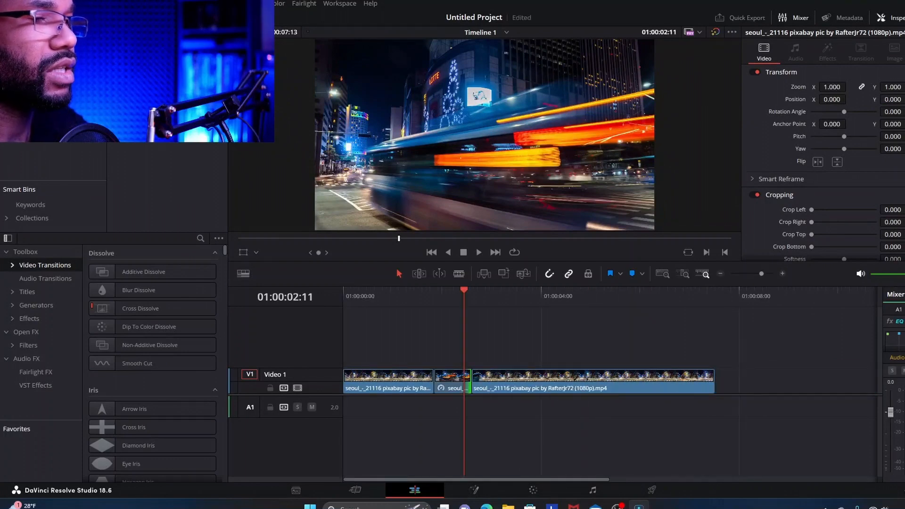
left_click(431, 252)
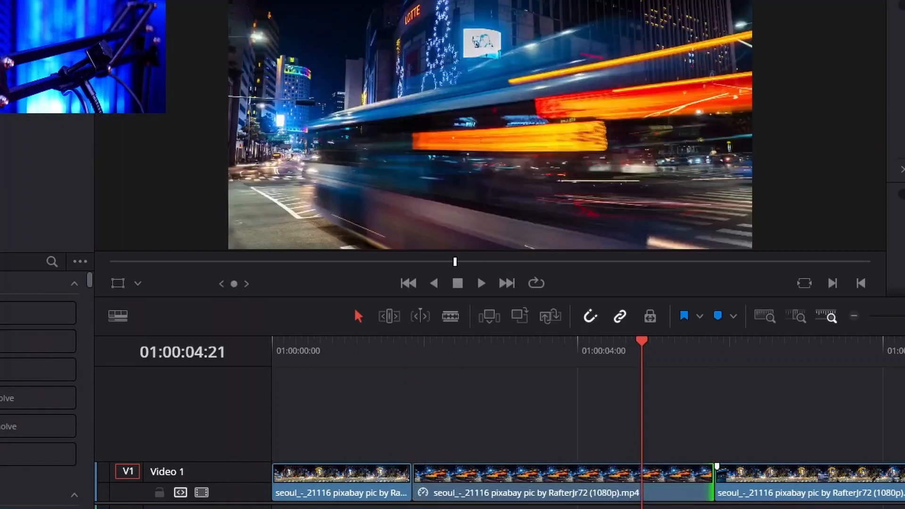
left_click(408, 283)
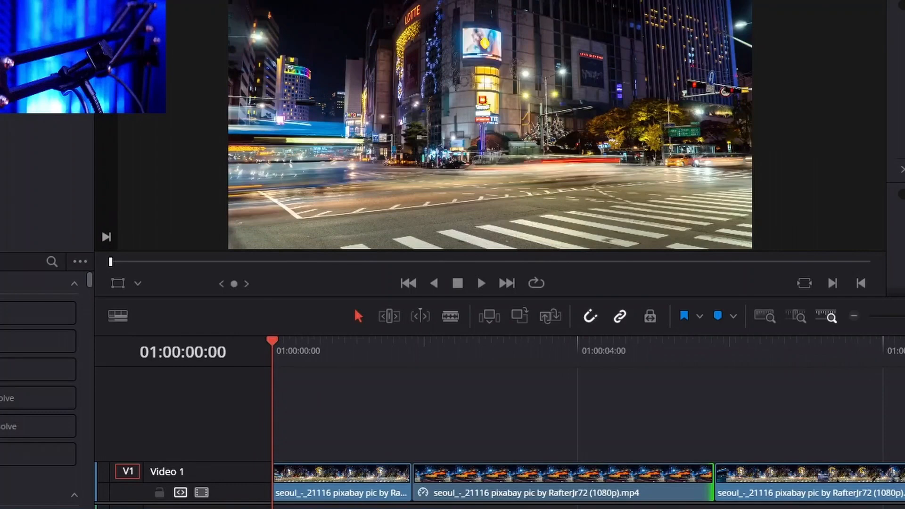
left_click(481, 283)
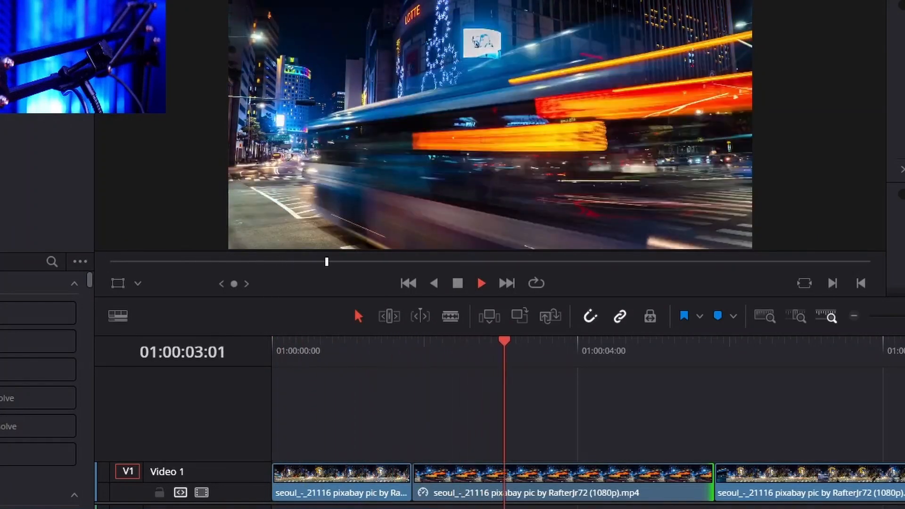
mouse_move(650, 316)
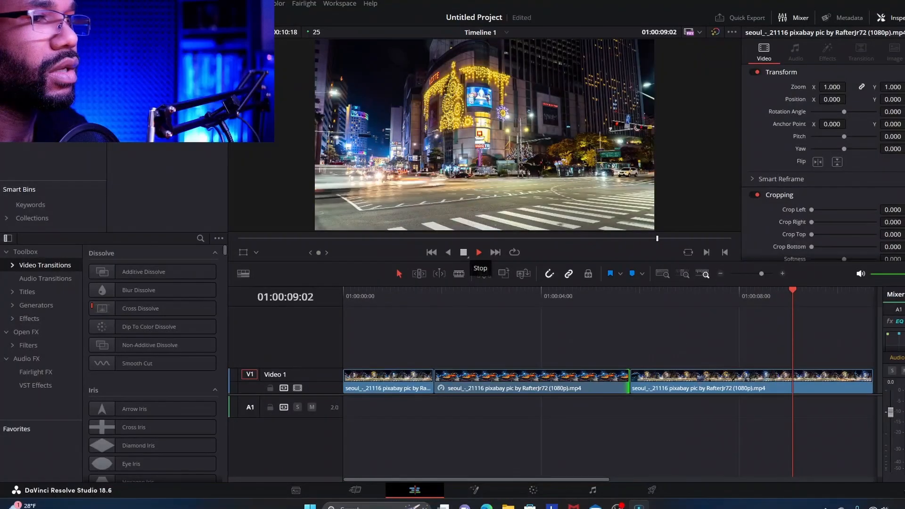
left_click(477, 253)
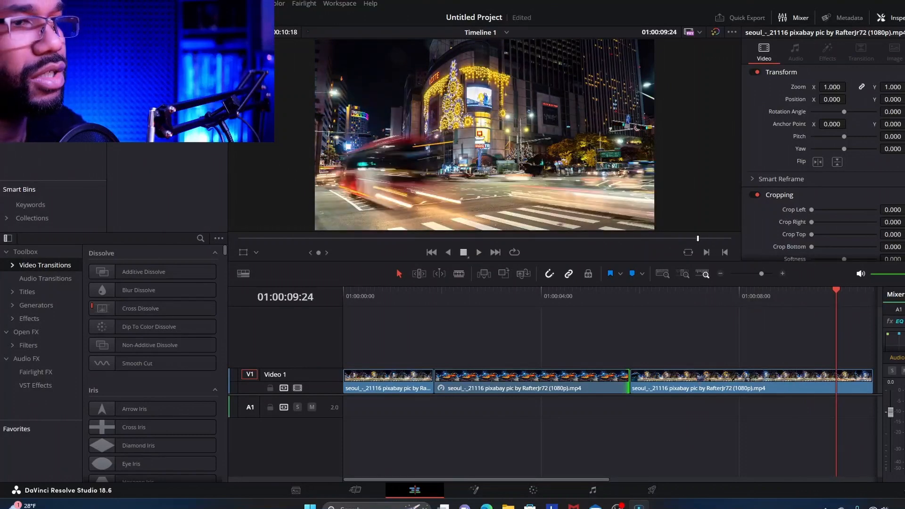